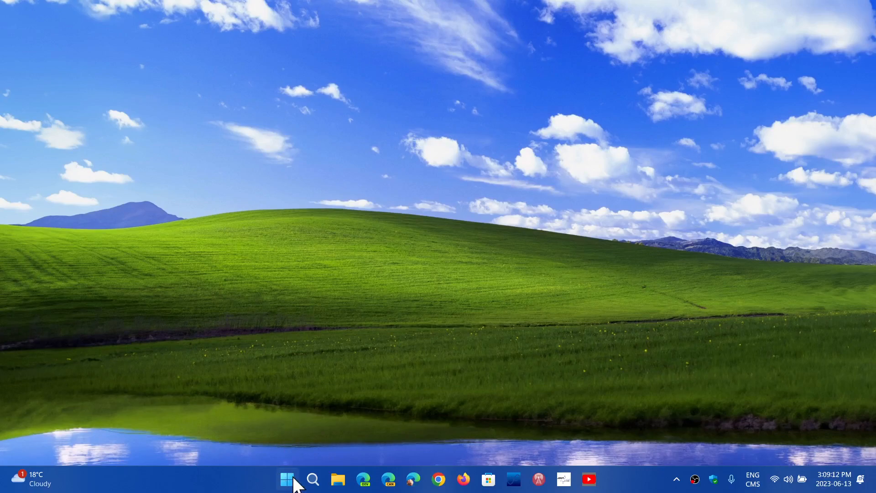
- Open the Start menu from the taskbar to show pinned apps and recommendations
{"action": "left_click", "coordinate": [287, 478]}
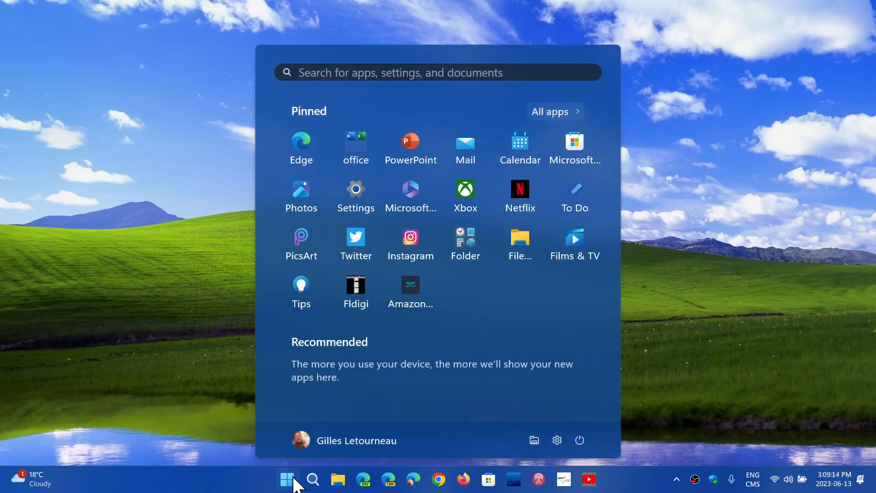
{"action": "mouse_move", "coordinate": [162, 338]}
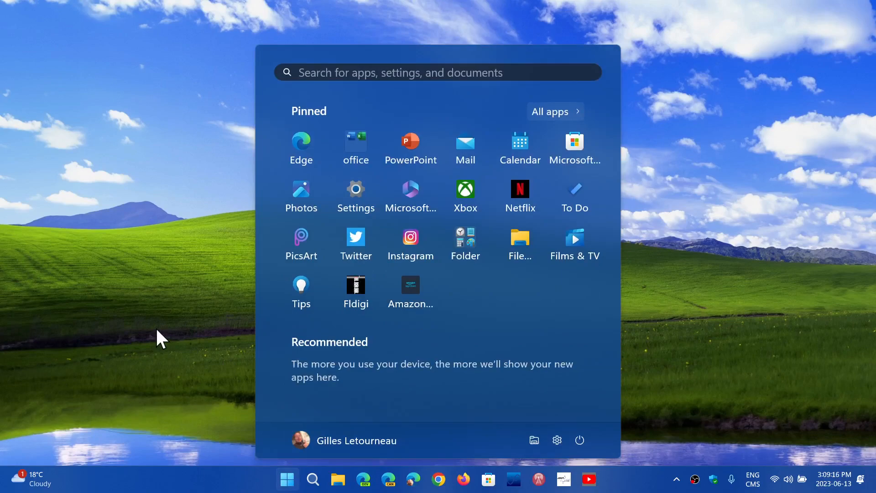
{"action": "mouse_move", "coordinate": [317, 478]}
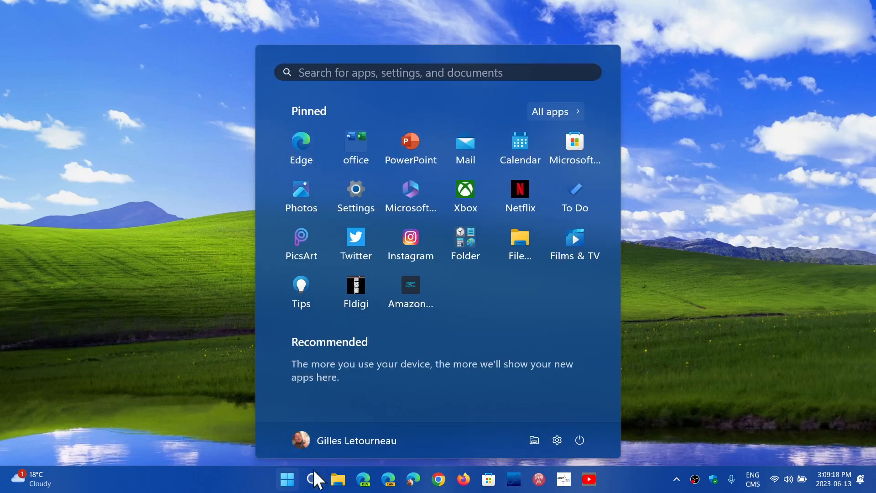
{"action": "mouse_move", "coordinate": [316, 479]}
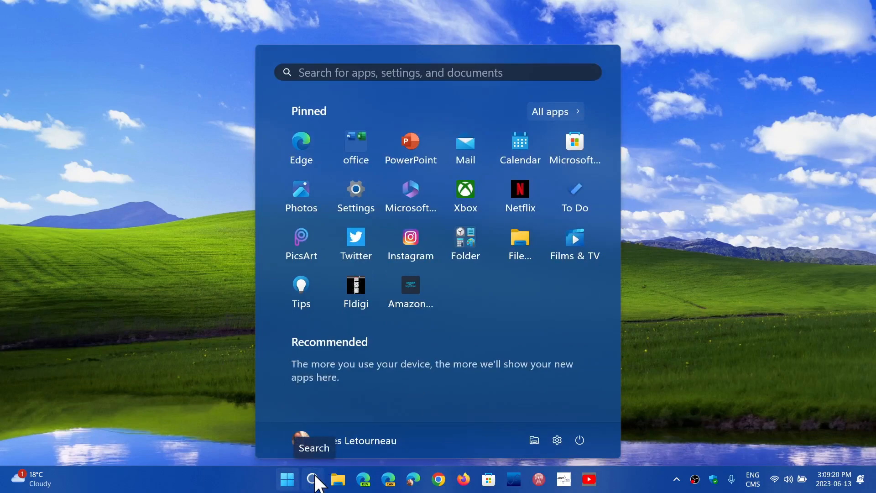
- Search for "word" so Word appears as the best match
{"action": "left_click", "coordinate": [314, 479]}
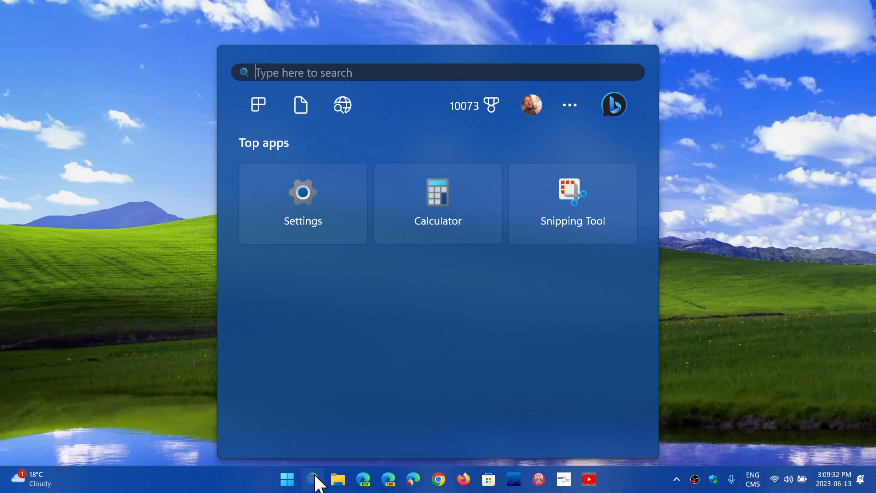
{"action": "type", "text": "word"}
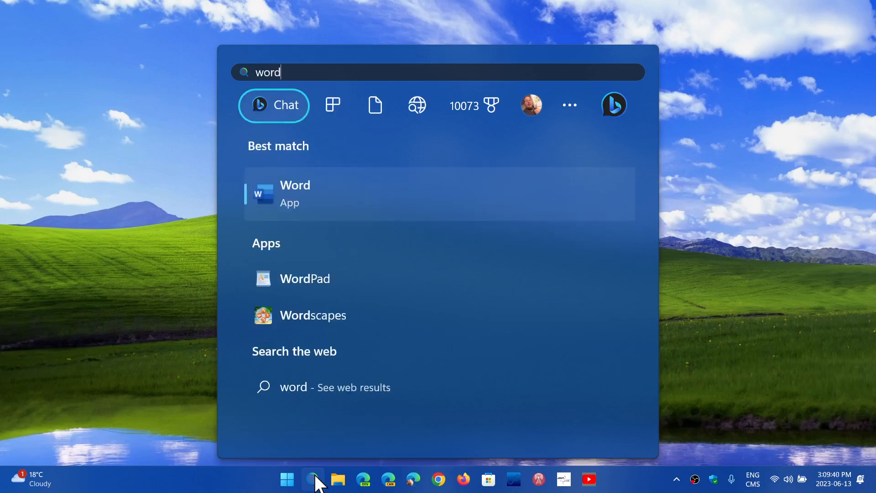
{"action": "mouse_move", "coordinate": [169, 293]}
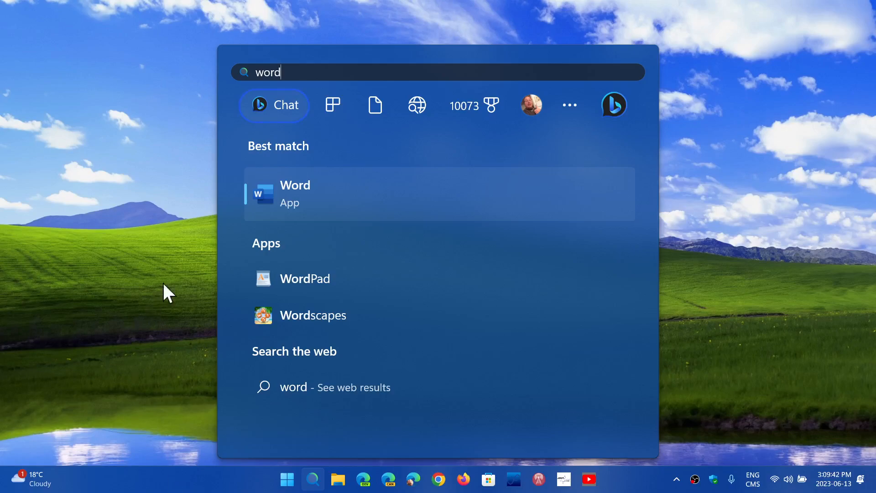
- Launch Microsoft Word from the Best match result to its home screen
{"action": "left_click", "coordinate": [295, 193]}
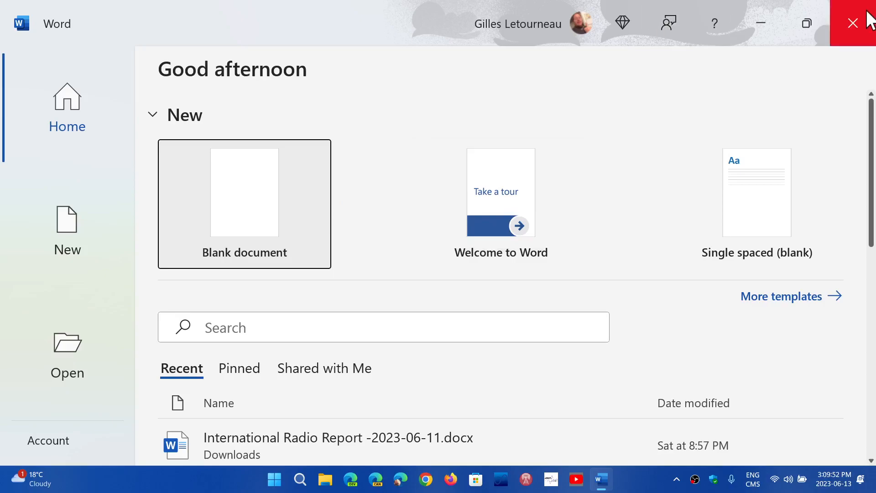
- Close the Word window to return to the empty desktop
{"action": "left_click", "coordinate": [851, 23]}
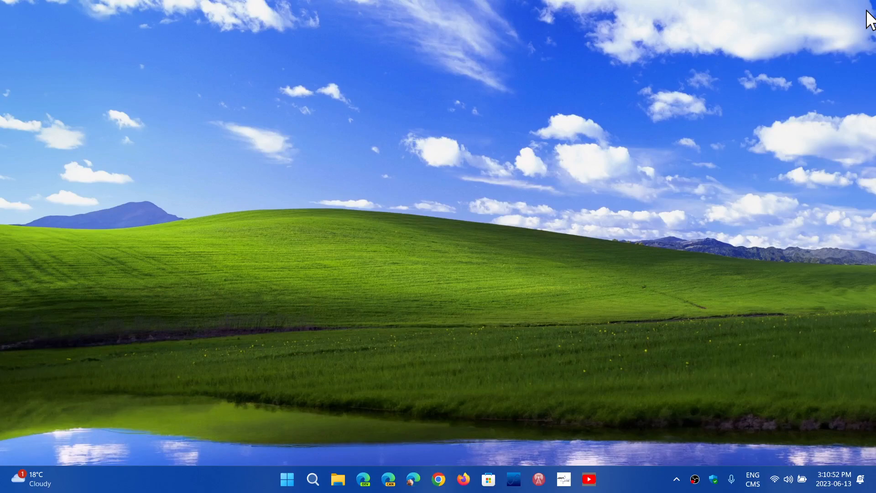
{"action": "mouse_move", "coordinate": [335, 436]}
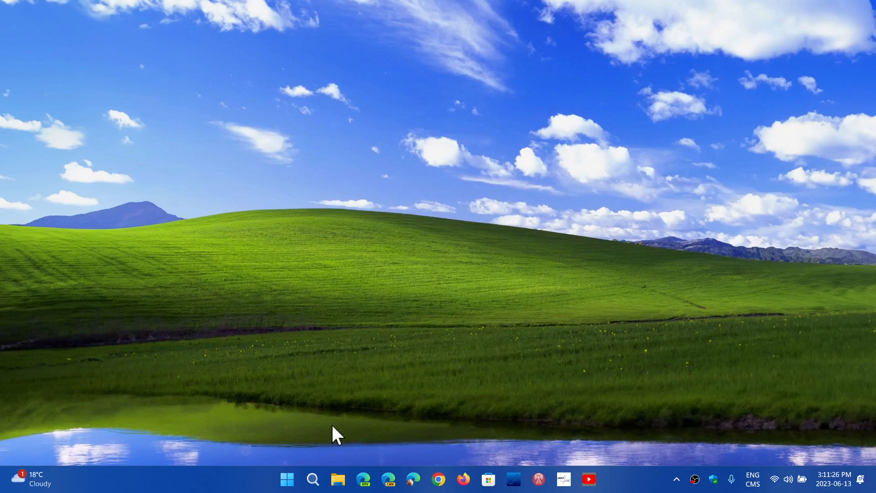
{"action": "mouse_move", "coordinate": [338, 479]}
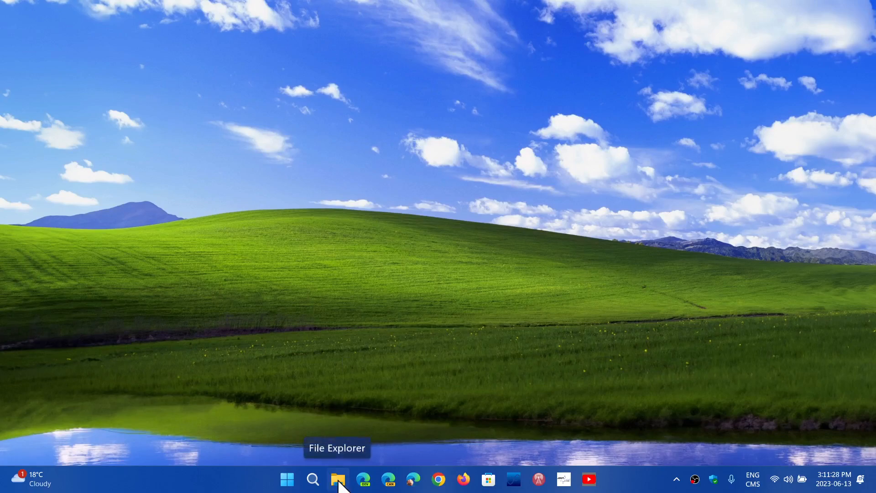